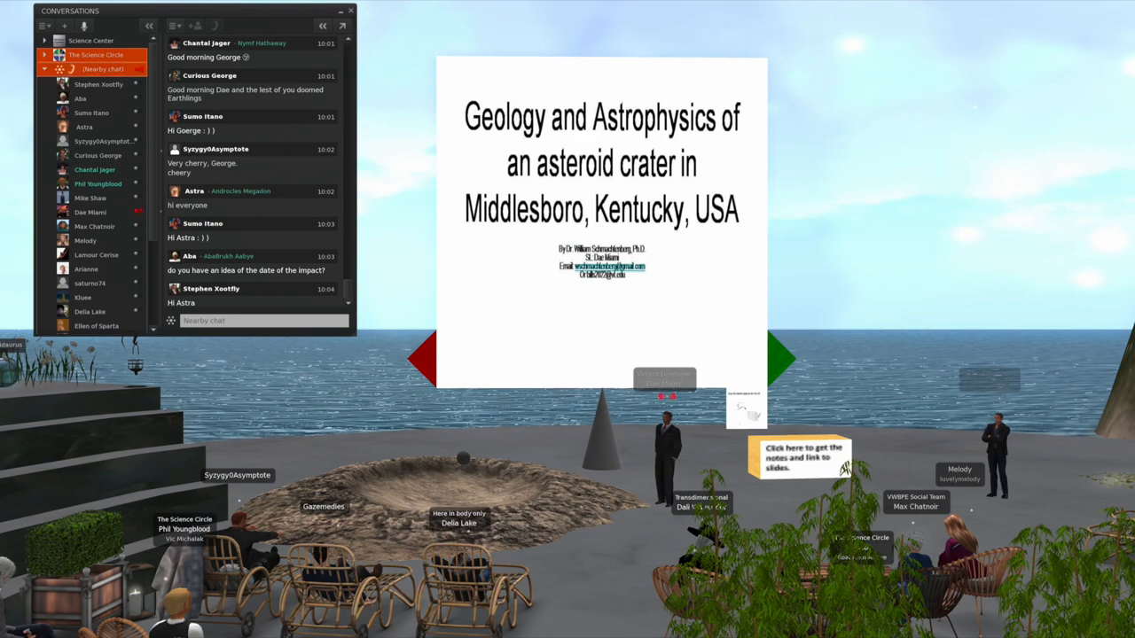
Advance the in-world slide viewer to the 20th Century atomic bomb tests slide.
scroll("down", 3)
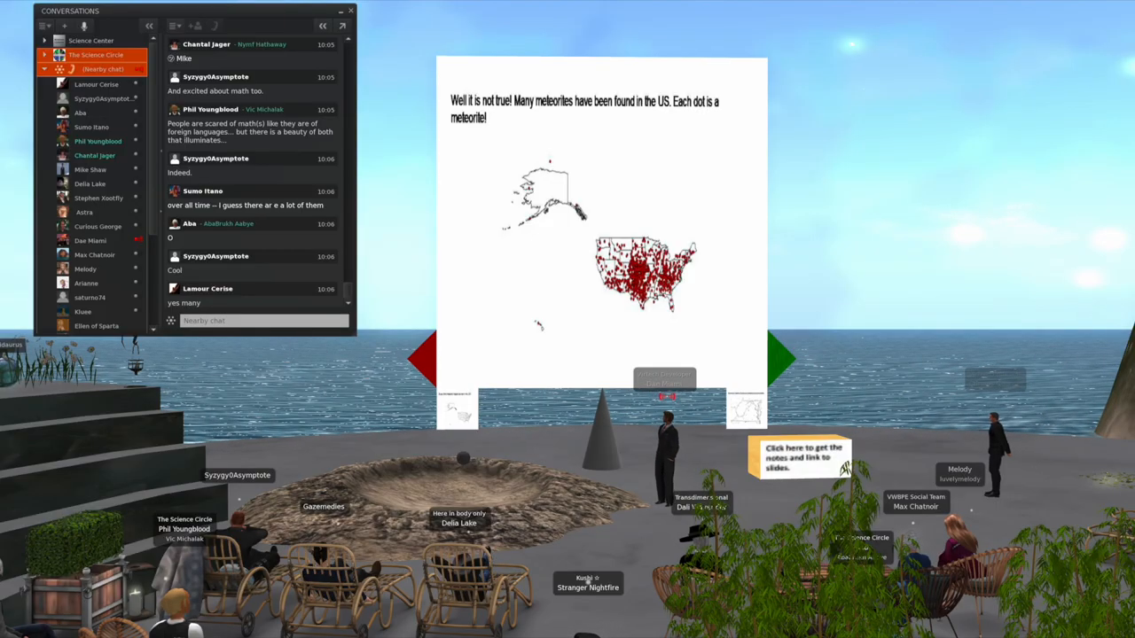
scroll("down", 3)
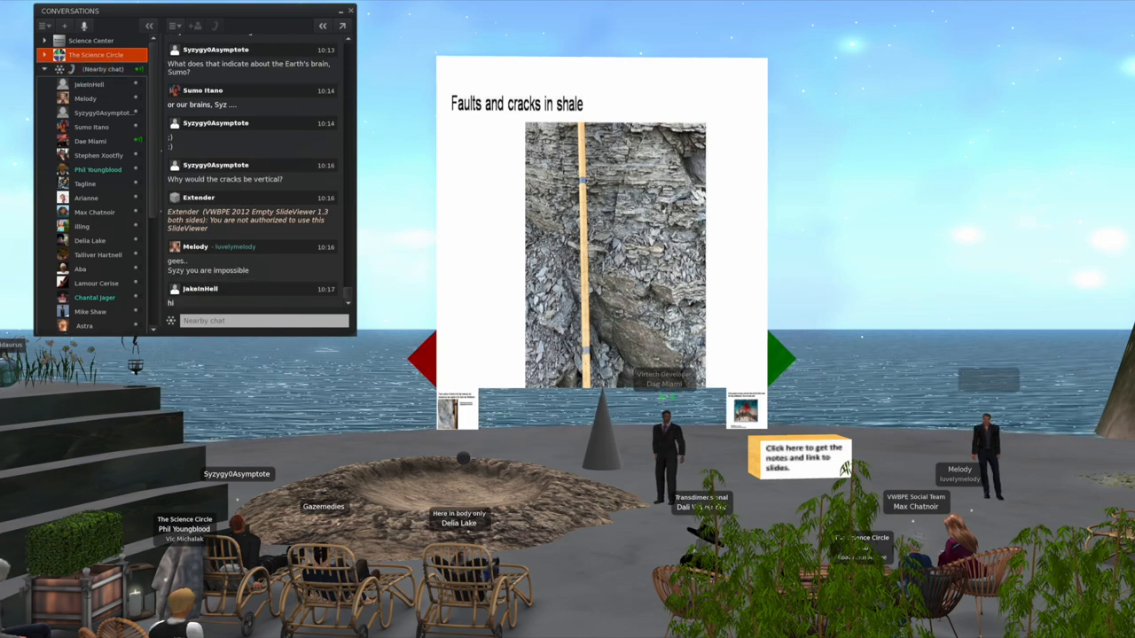
left_click(103, 69)
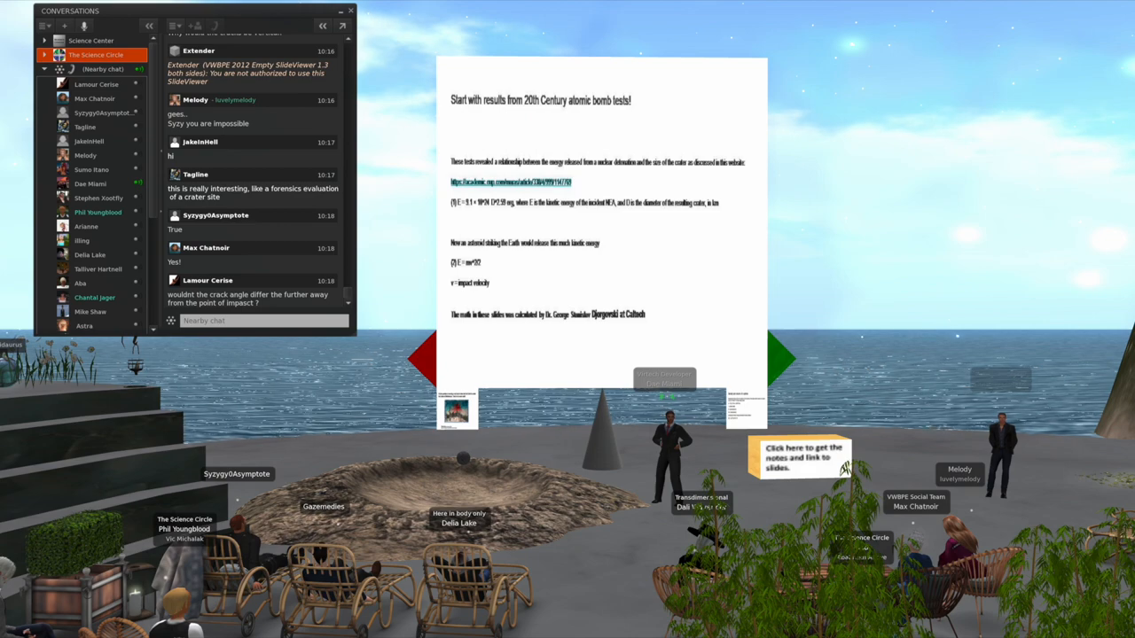
Advance the slide viewer to the 'Density and volume of a sphere' slide.
left_click(103, 69)
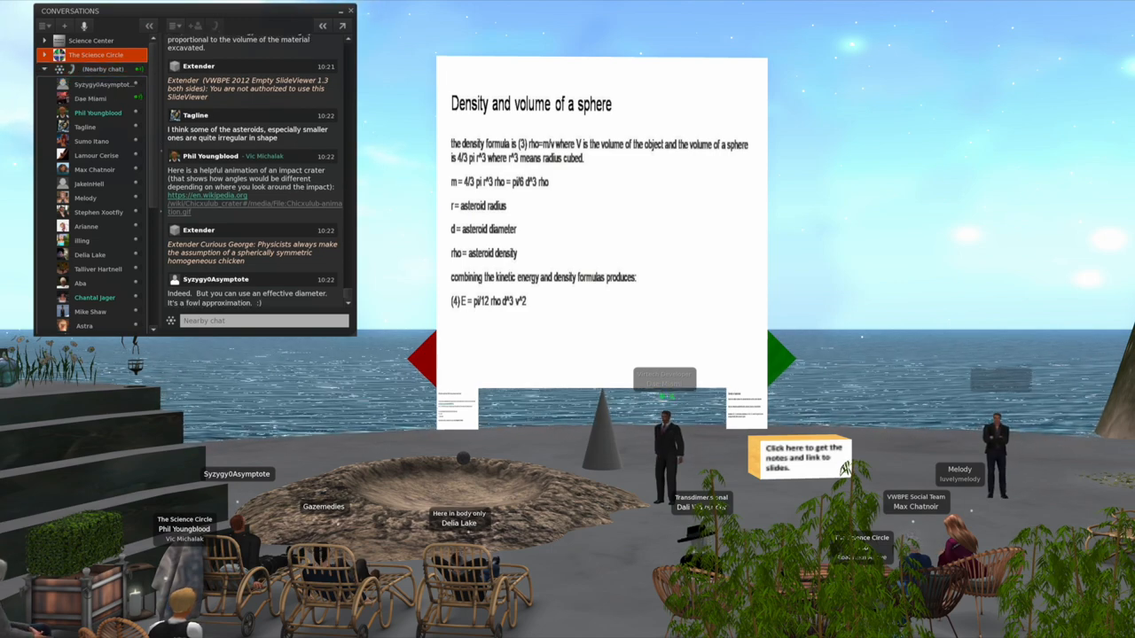
left_click(103, 69)
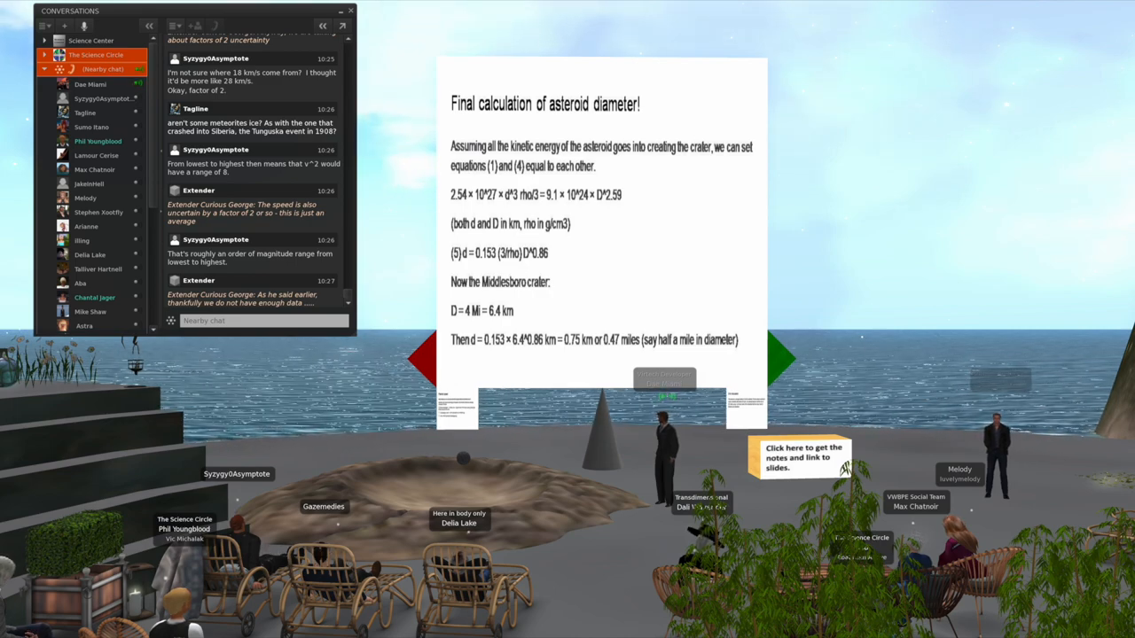
scroll("down", 3)
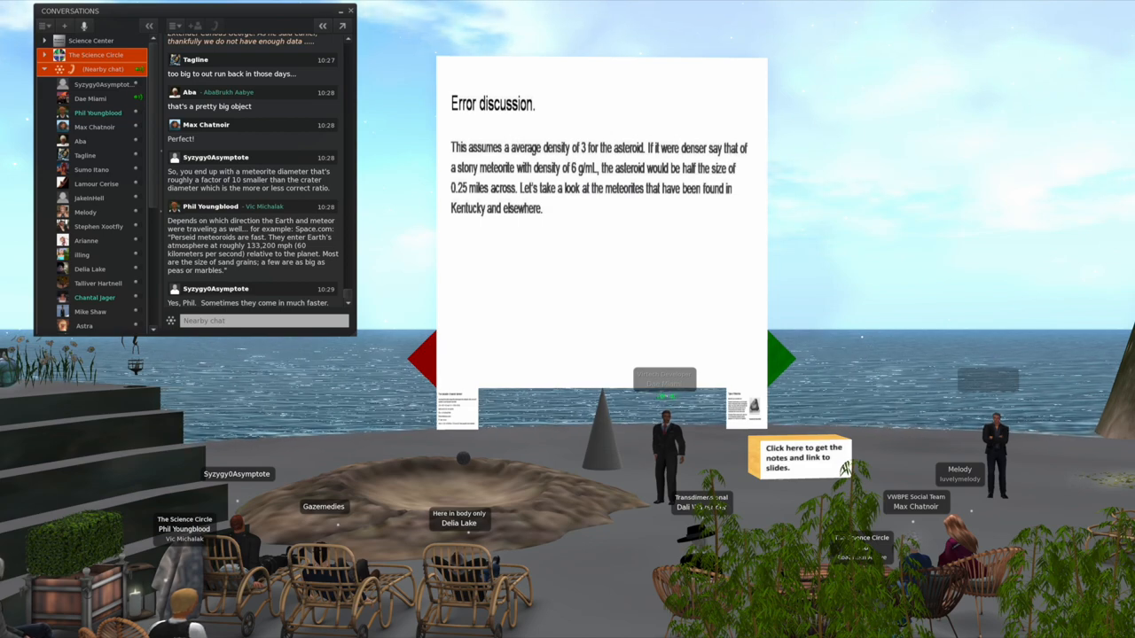
Scroll the group chat to follow discussion beside the Error discussion slide.
scroll("down", 3)
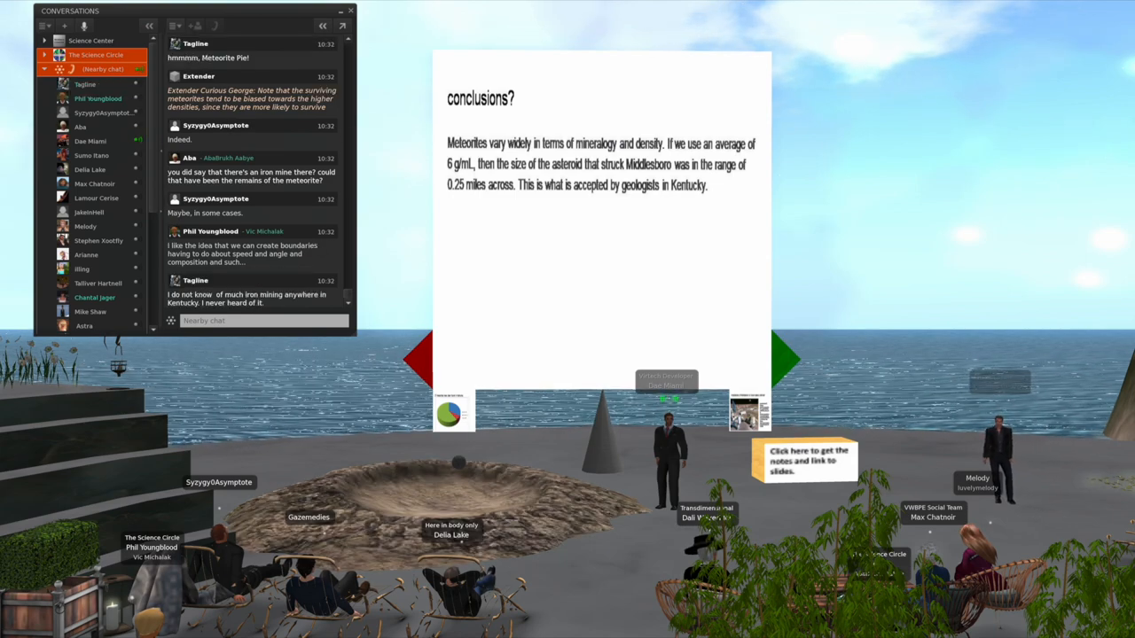
Scroll the group chat to read questions beside the conclusions slide.
scroll("down", 3)
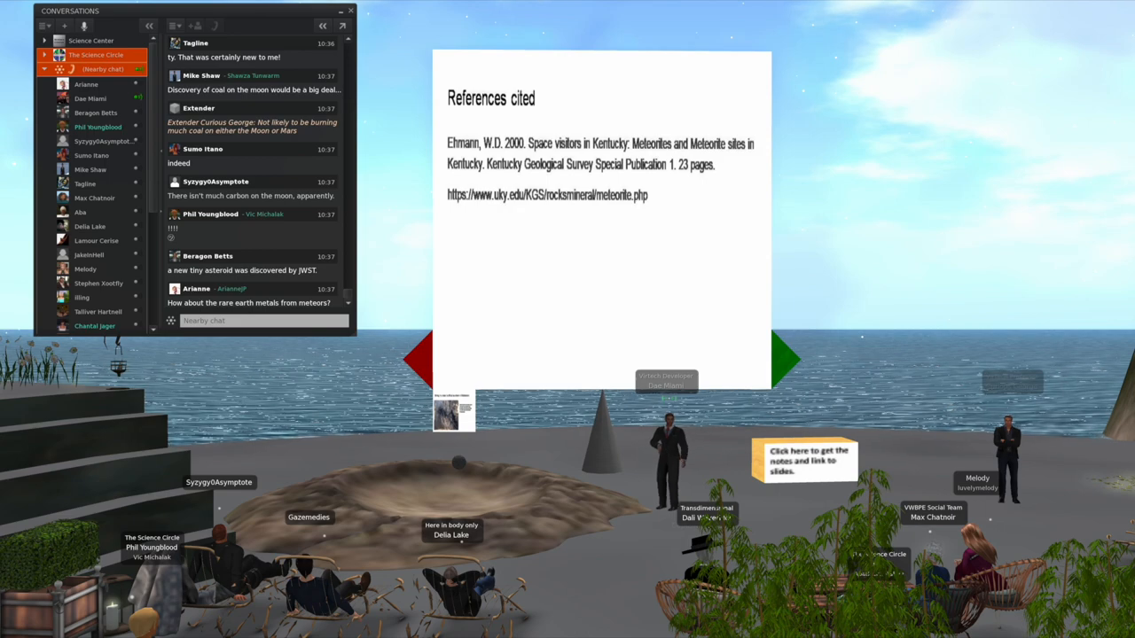
scroll("down", 3)
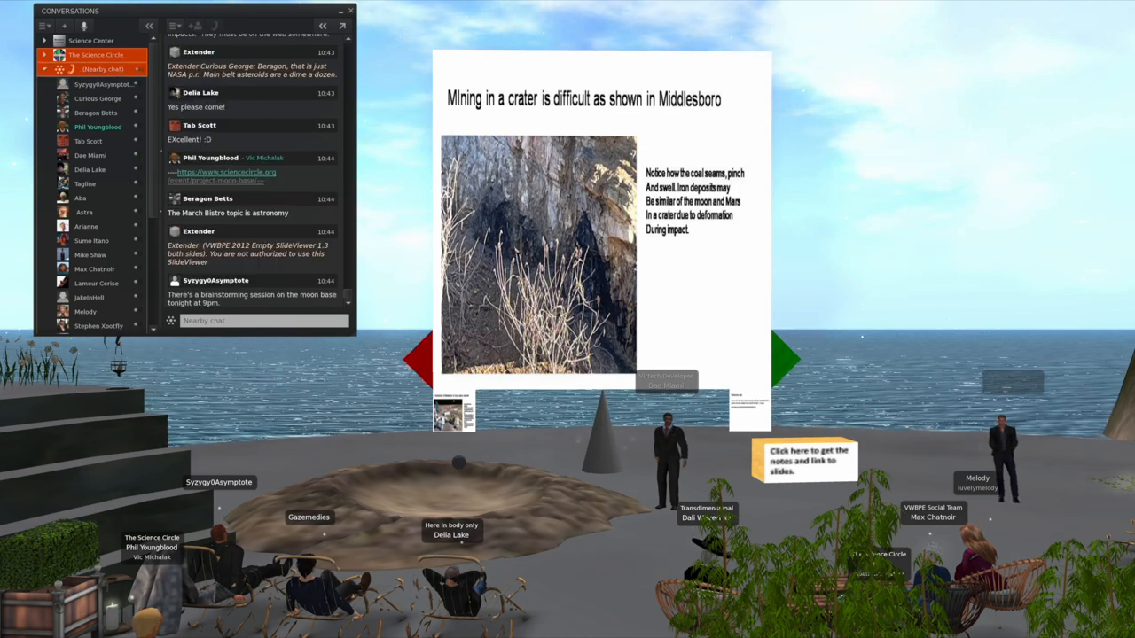
Accept the free Middlesboro Kentucky Notecard from the notes giver for L$0.
scroll("down", 3)
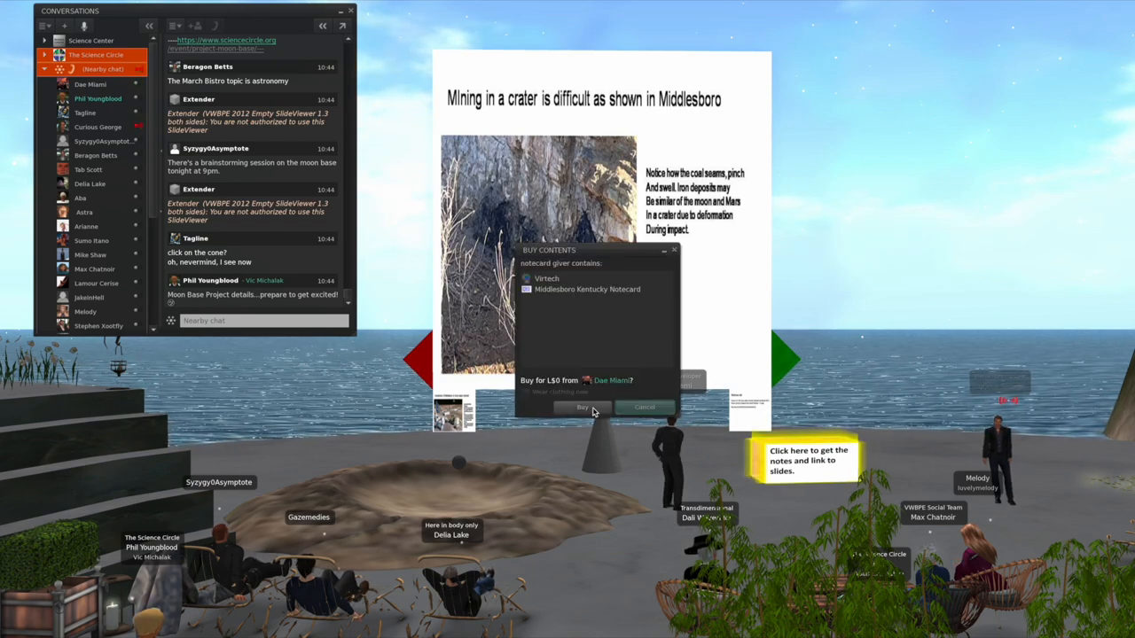
left_click(581, 406)
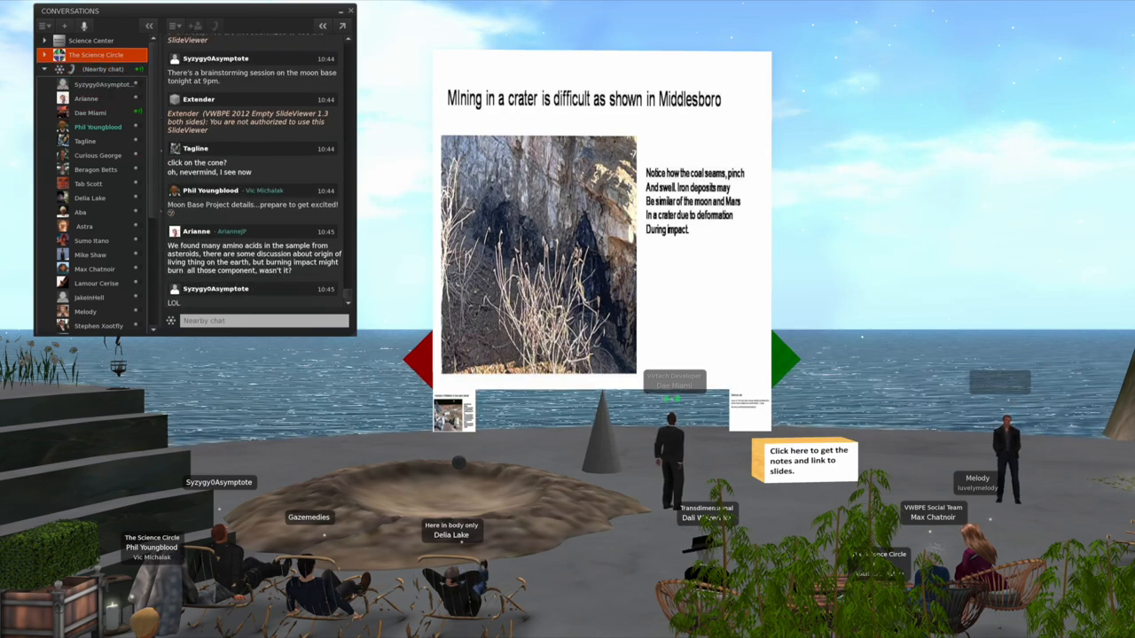
scroll("down", 3)
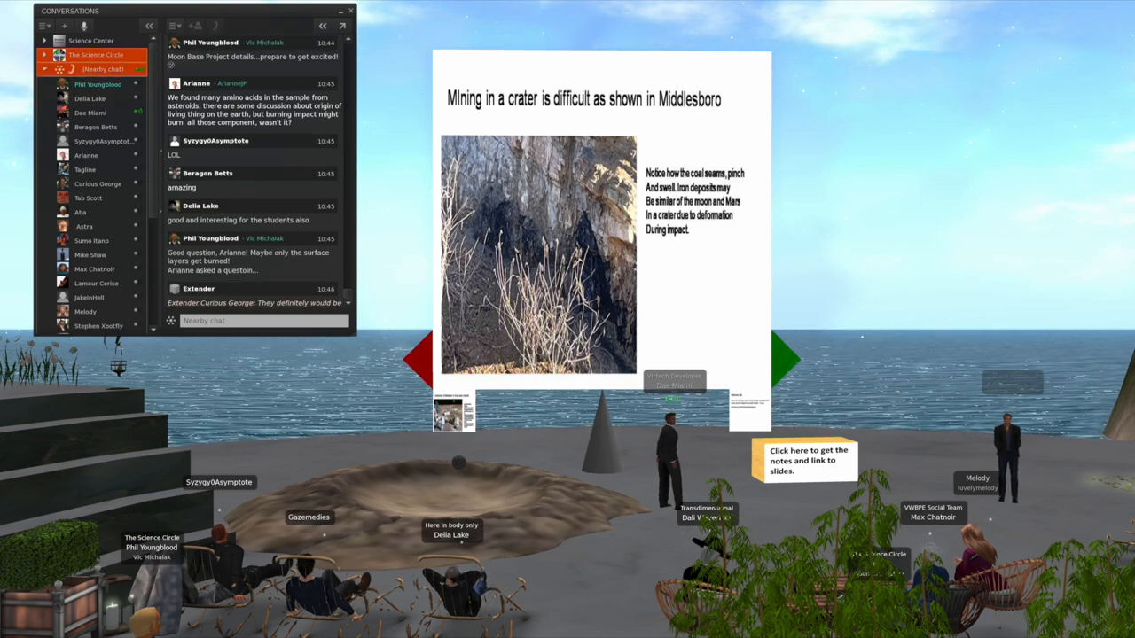
scroll("down", 3)
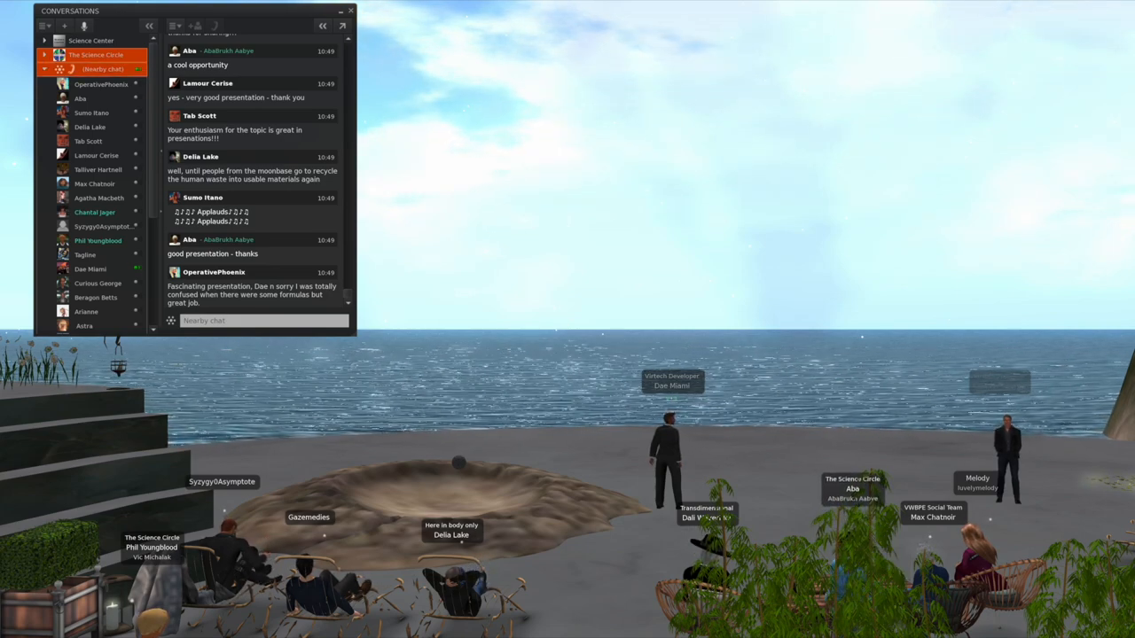
Scroll the group chat to read the applause and thank-you messages.
scroll("down", 3)
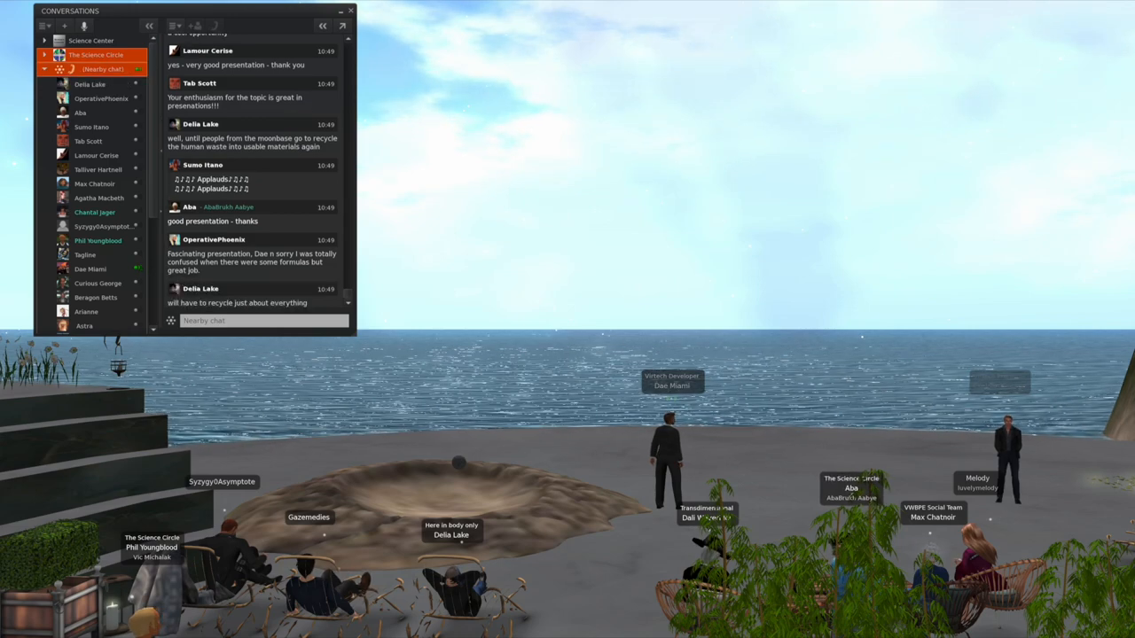